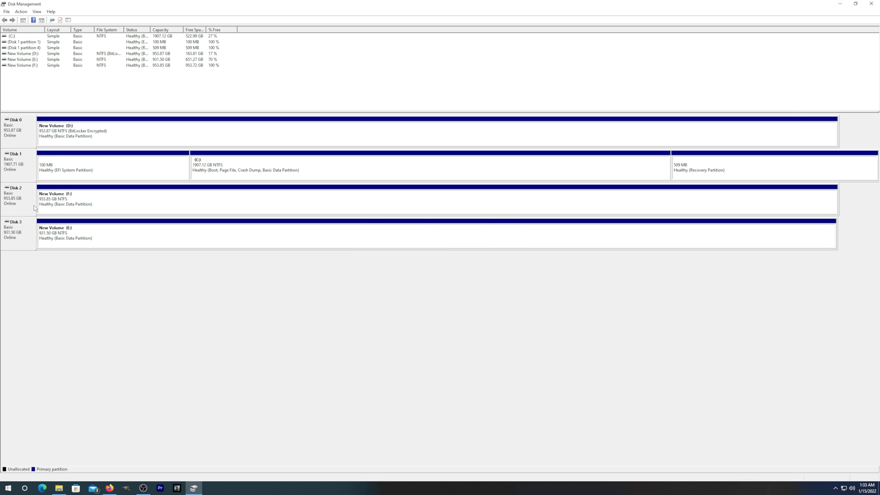
{"action": "mouse_move", "coordinate": [107, 346]}
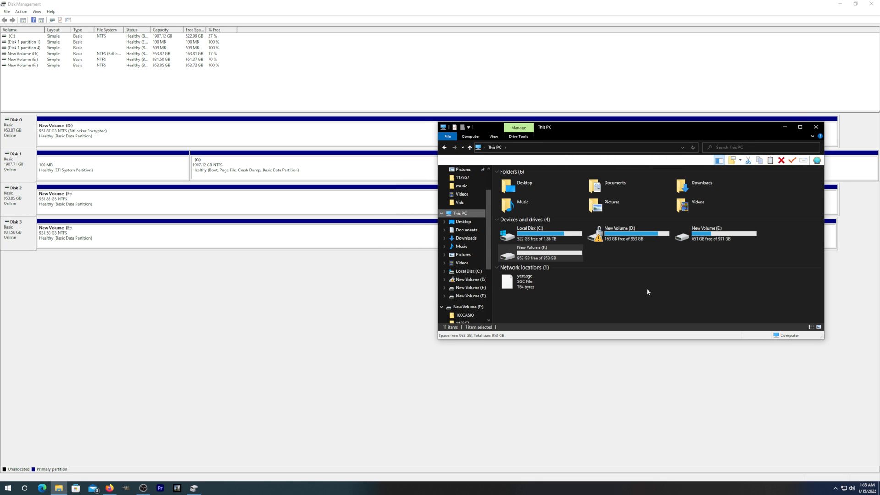
{"action": "mouse_move", "coordinate": [622, 232]}
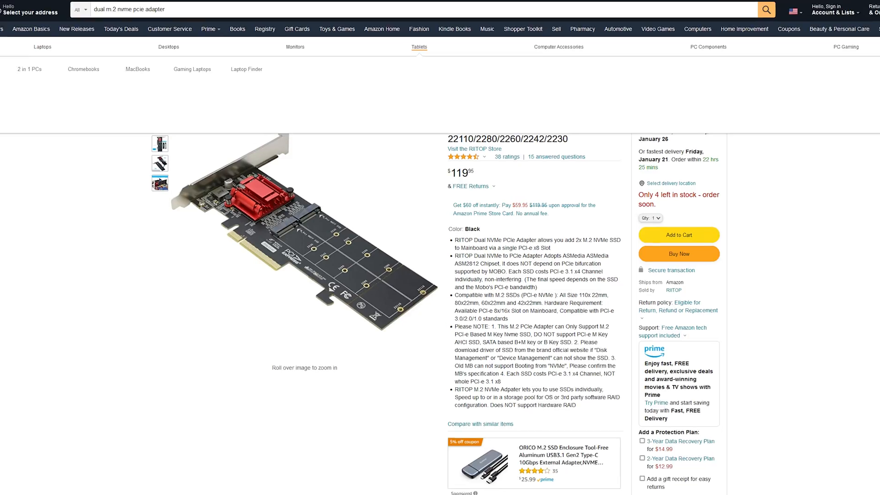
{"action": "scroll", "scroll_direction": "down", "scroll_amount": 3}
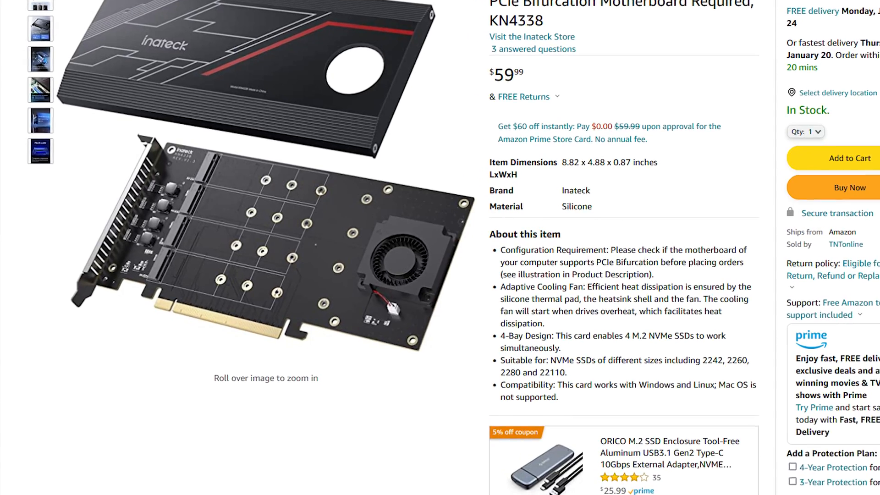
{"action": "scroll", "scroll_direction": "down", "scroll_amount": 3}
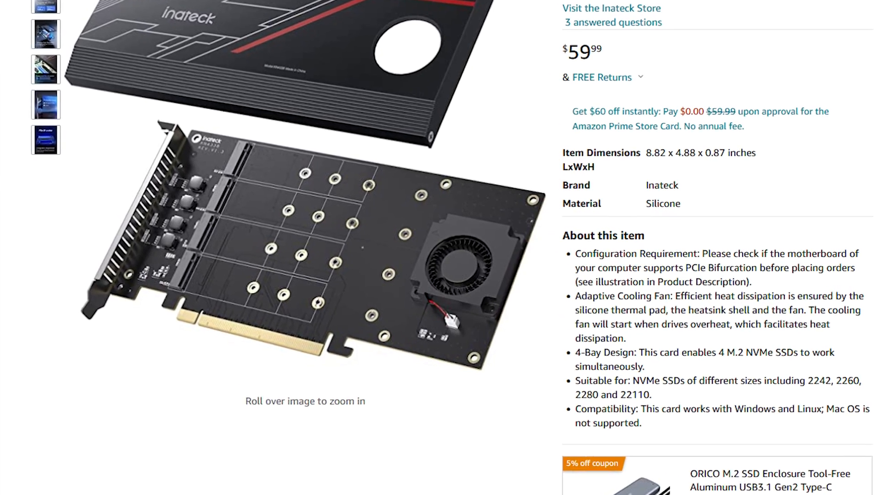
{"action": "scroll", "scroll_direction": "down", "scroll_amount": 3}
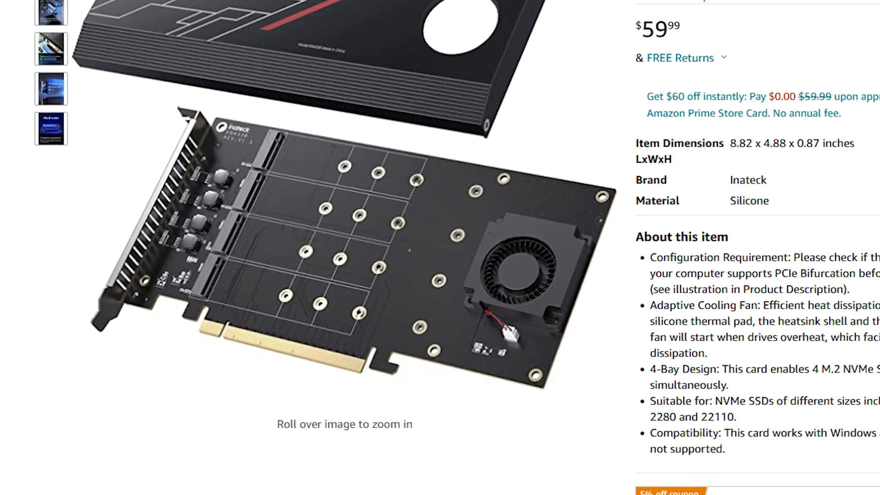